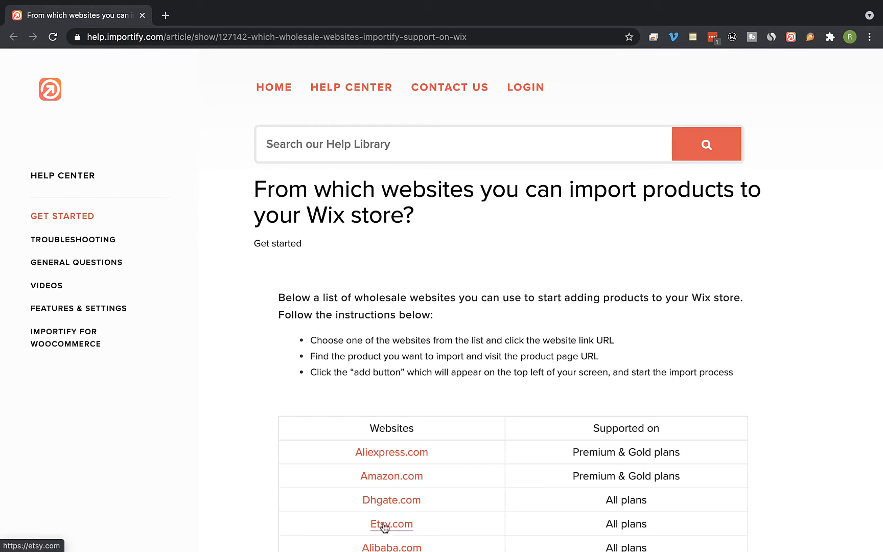
- Open Etsy.com from the supported websites table and browse its homepage listings
{"action": "left_click", "coordinate": [391, 525]}
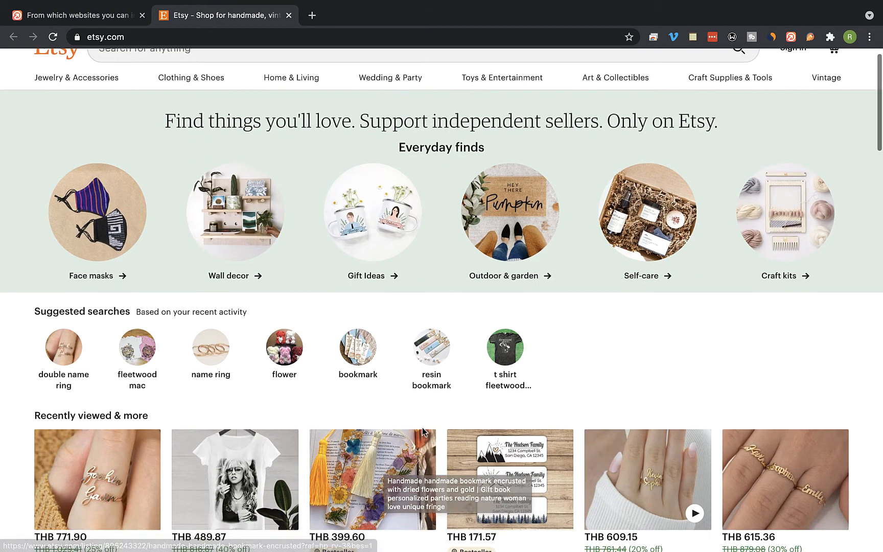
{"action": "scroll", "scroll_direction": "down", "scroll_amount": 3}
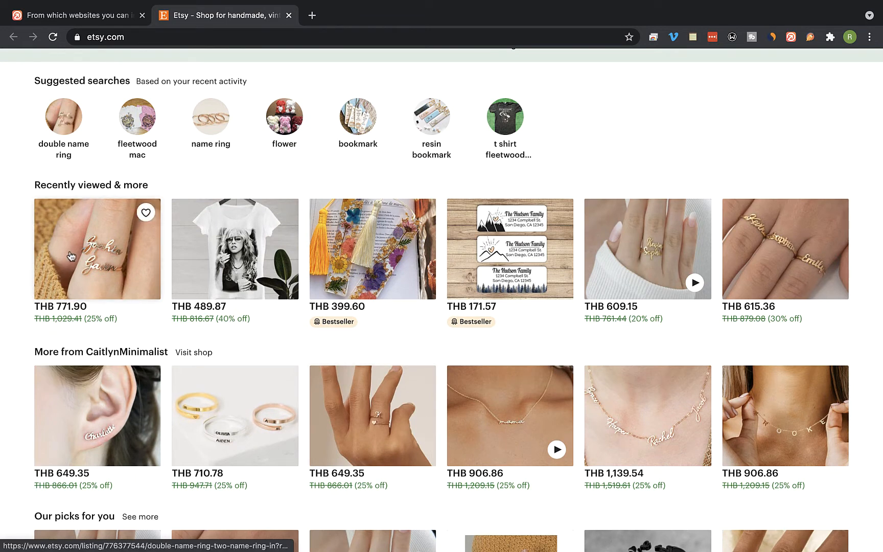
- Open the Double Name Ring listing under Recently viewed & more
{"action": "left_click", "coordinate": [97, 248]}
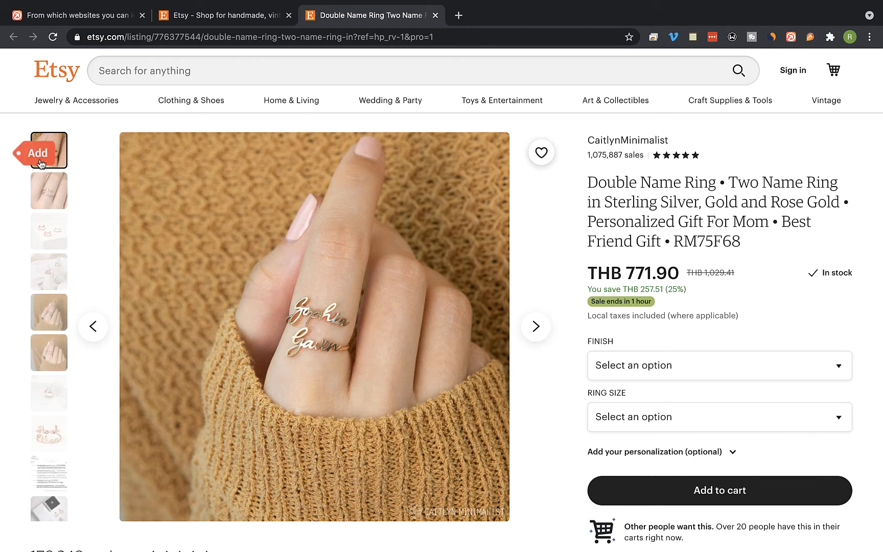
- Start the Importify import for the Double Name Ring and review its Description tab
{"action": "left_click", "coordinate": [35, 153]}
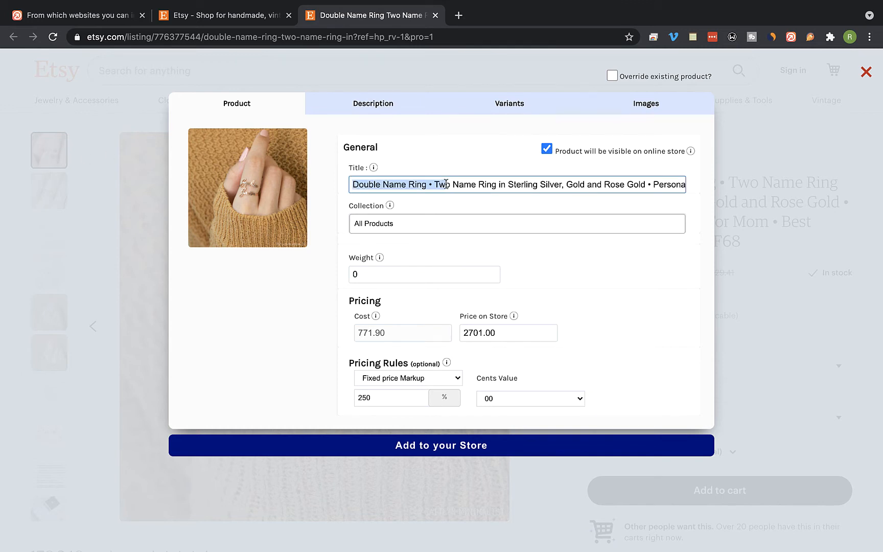
{"action": "left_click", "coordinate": [373, 103]}
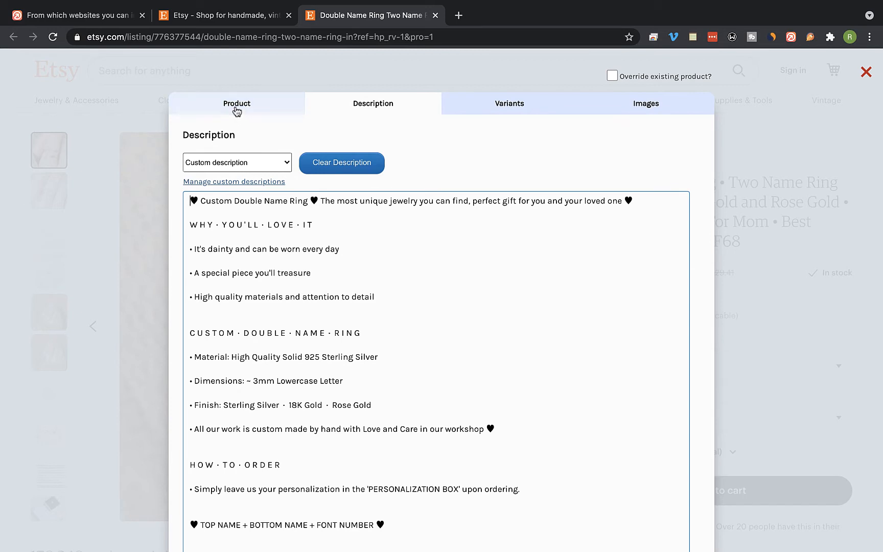
{"action": "left_click", "coordinate": [237, 103]}
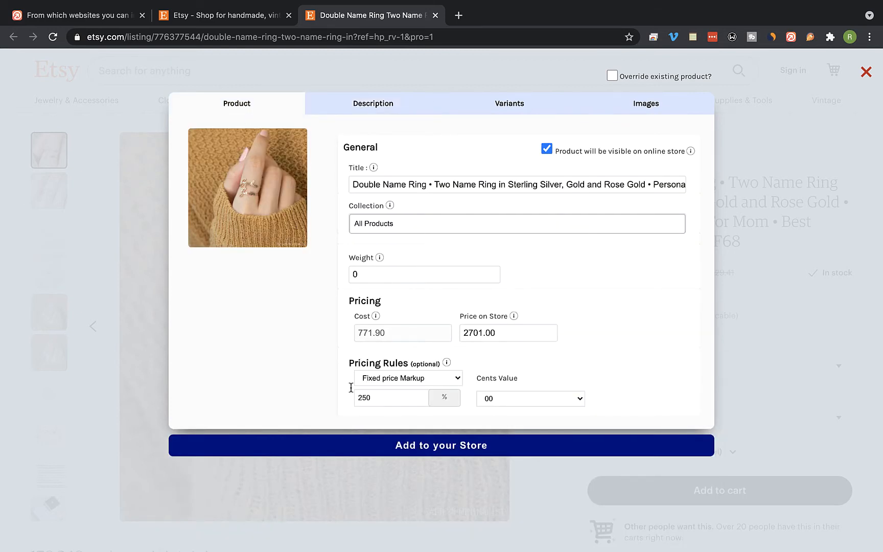
- Change the Price on Store to 3299, giving a 327.39% markup
{"action": "left_click", "coordinate": [508, 333]}
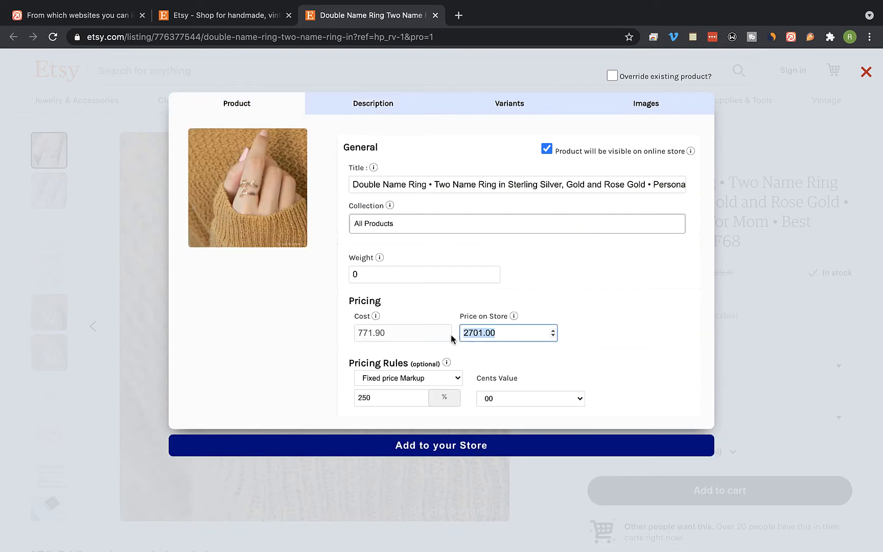
{"action": "type", "text": "3299"}
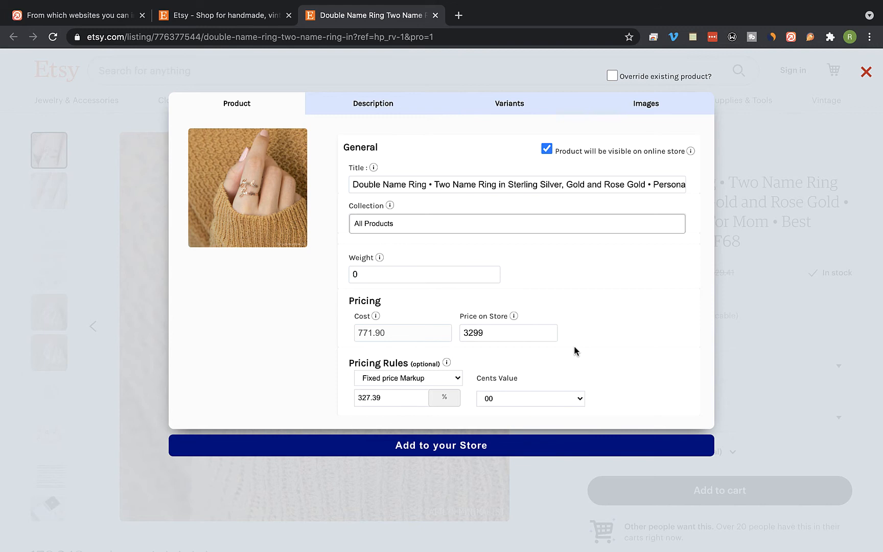
- Switch the ring's collection from All Products to Rings
{"action": "left_click", "coordinate": [516, 224]}
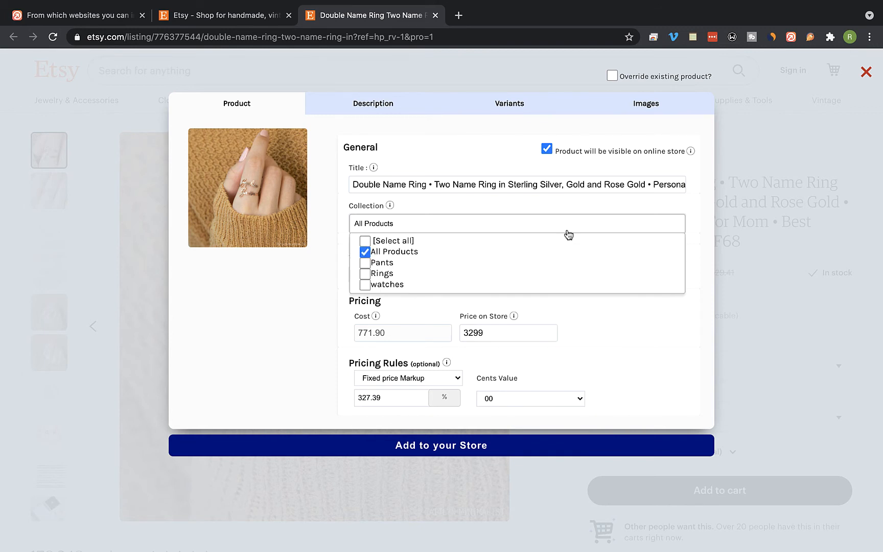
{"action": "left_click", "coordinate": [365, 252]}
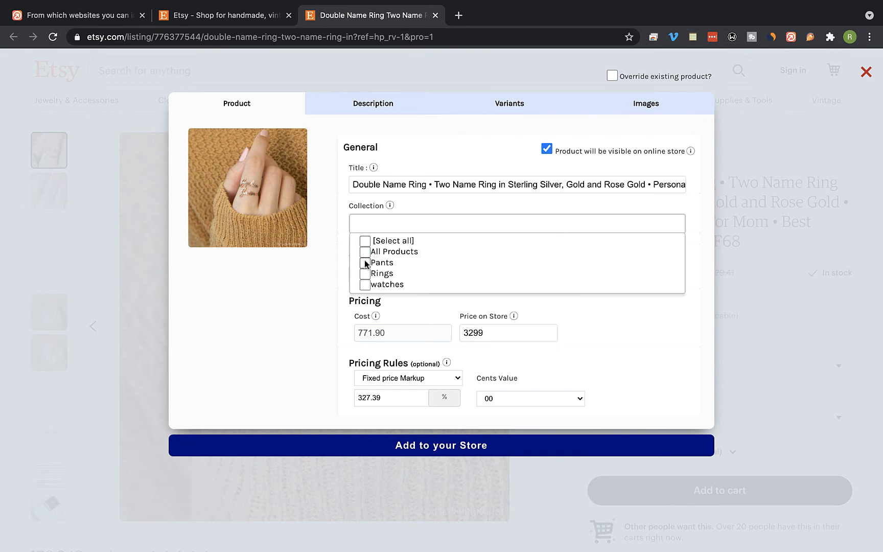
{"action": "left_click", "coordinate": [365, 273]}
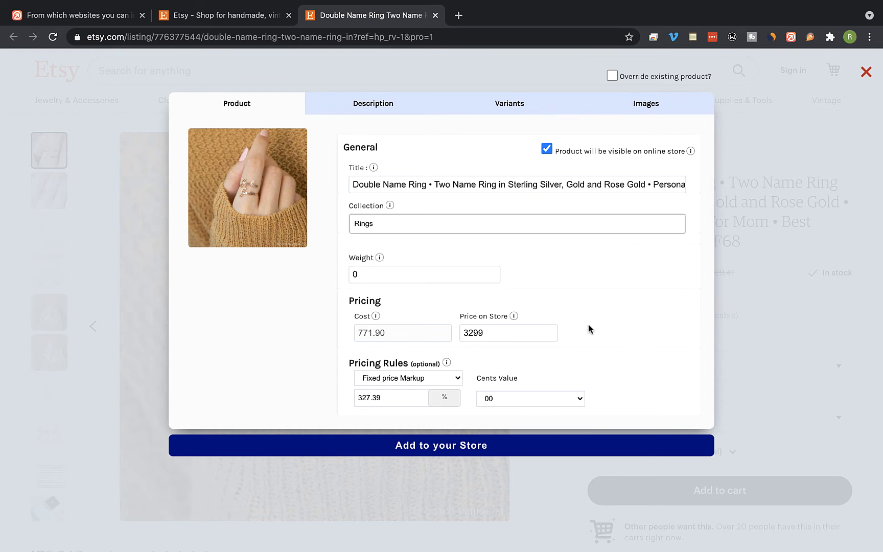
{"action": "mouse_move", "coordinate": [498, 411]}
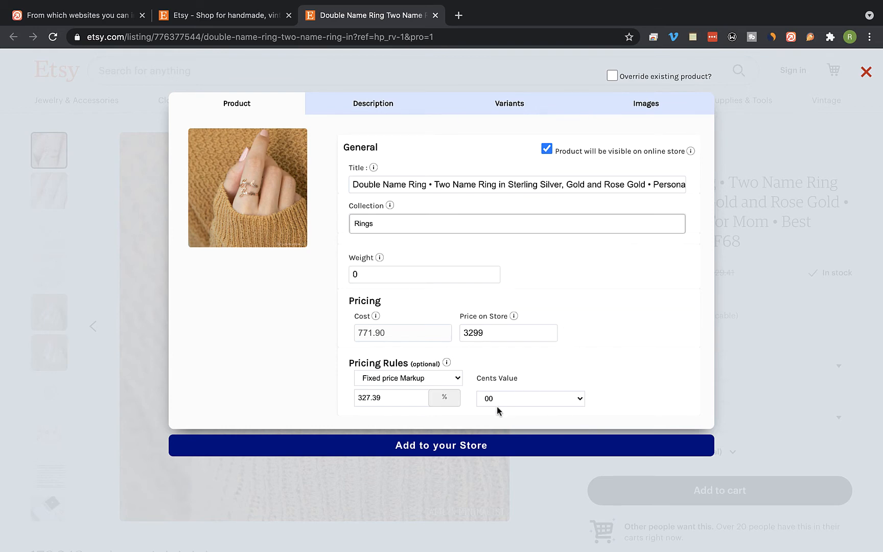
- Add the Double Name Ring to the Wix store
{"action": "left_click", "coordinate": [867, 71]}
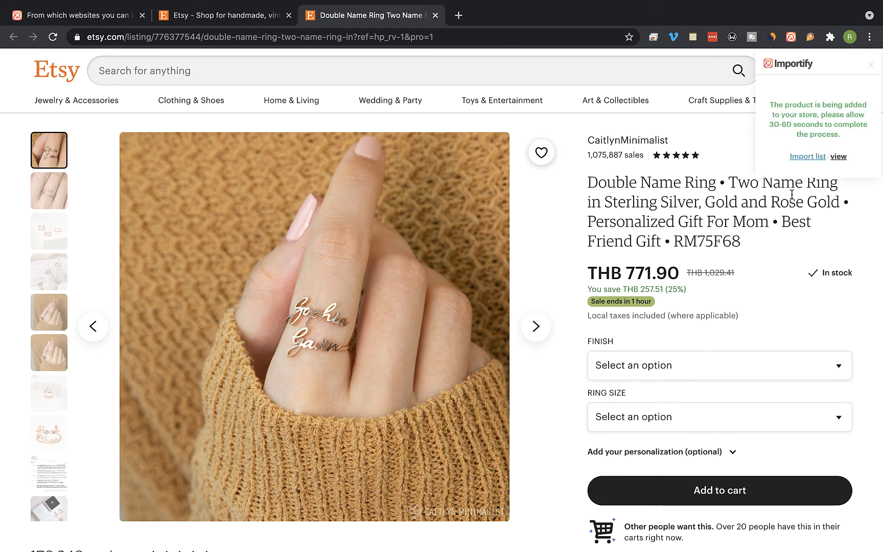
- View the new Wix product page and check the ฿3,299 price and description
{"action": "left_click", "coordinate": [839, 156]}
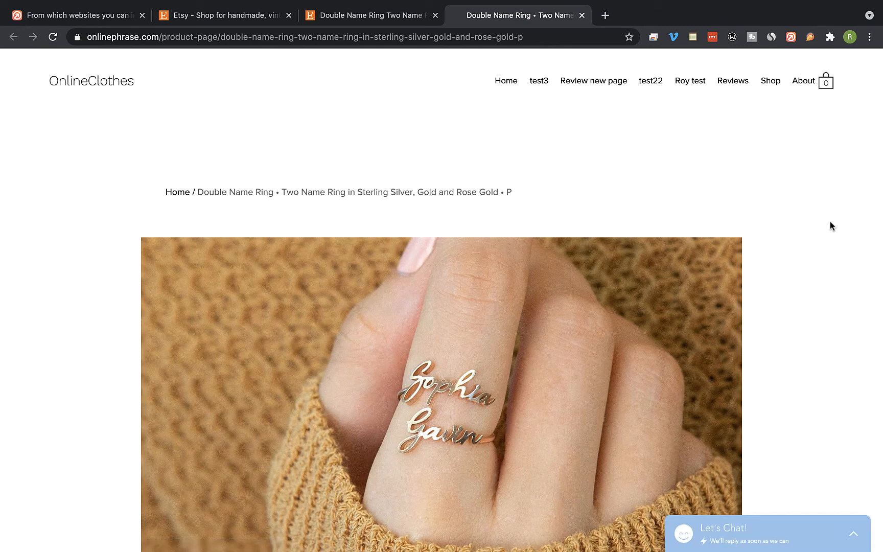
{"action": "scroll", "scroll_direction": "down", "scroll_amount": 3}
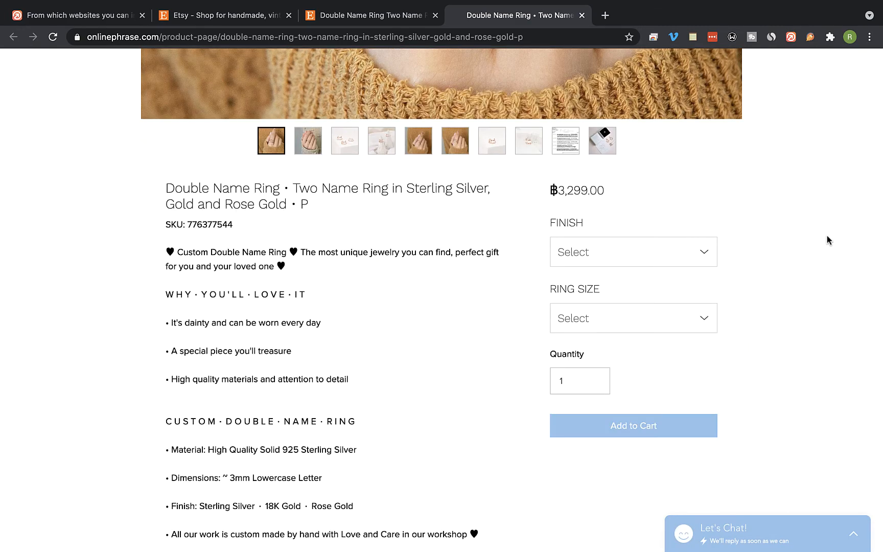
{"action": "scroll", "scroll_direction": "down", "scroll_amount": 3}
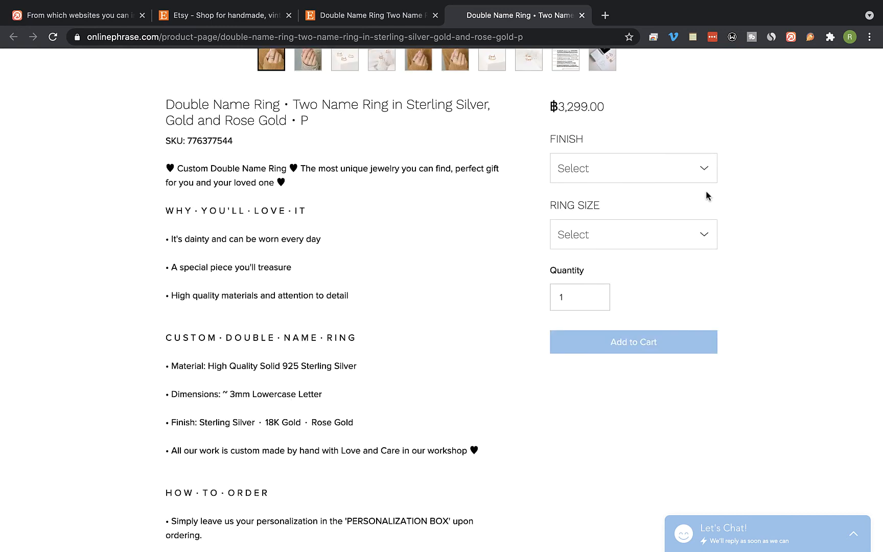